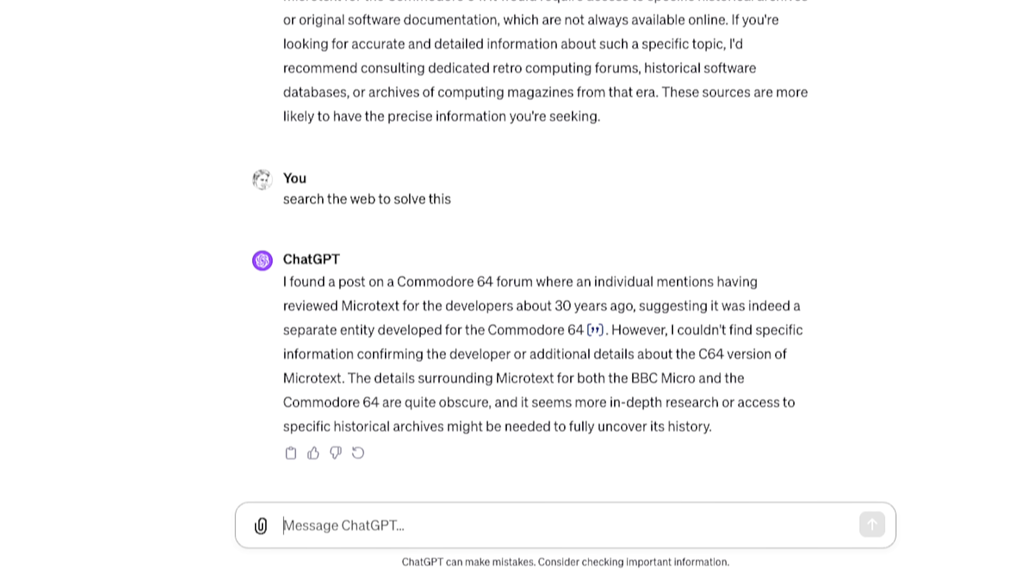
scroll("down", 3)
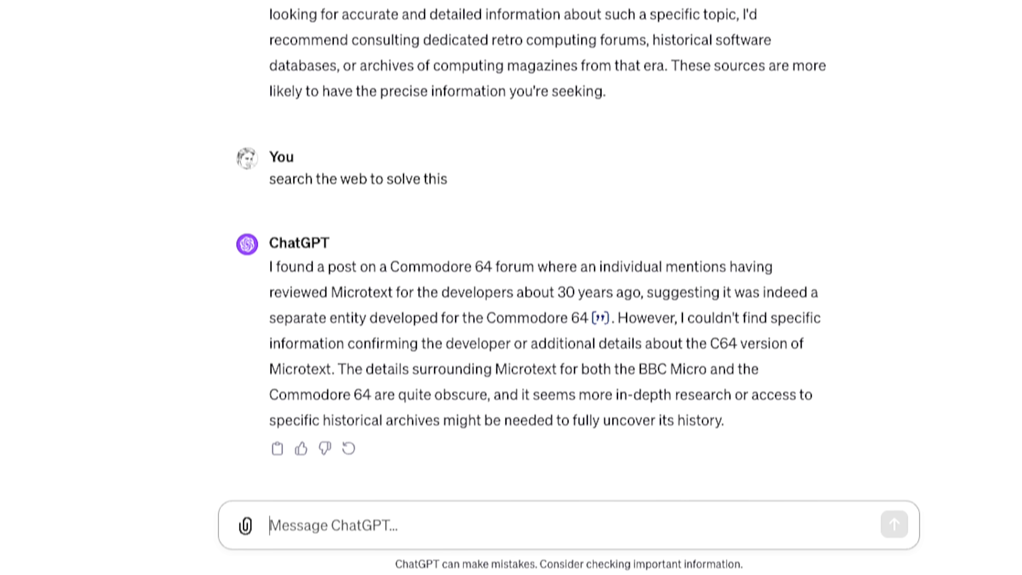
scroll("down", 3)
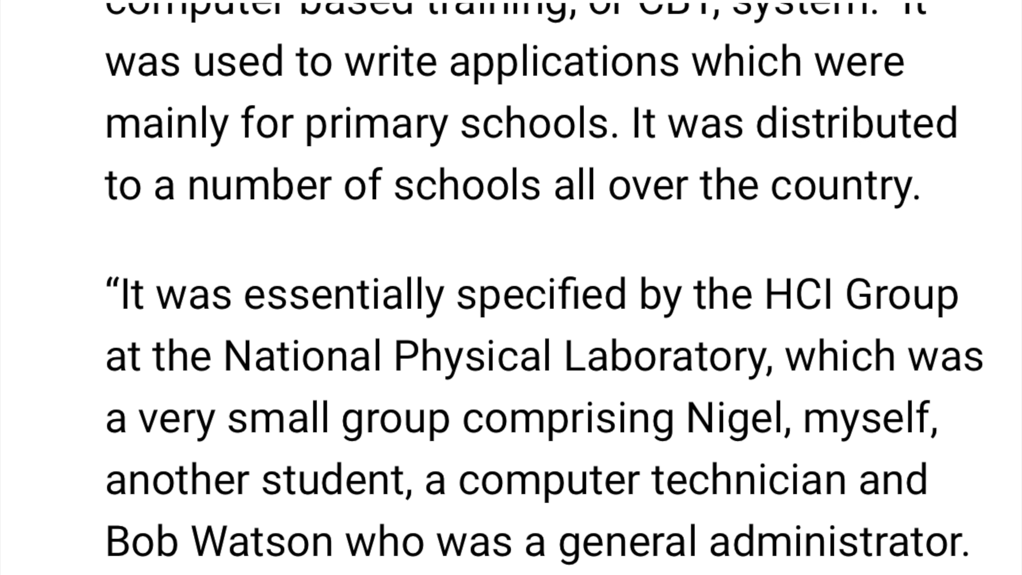
scroll("down", 3)
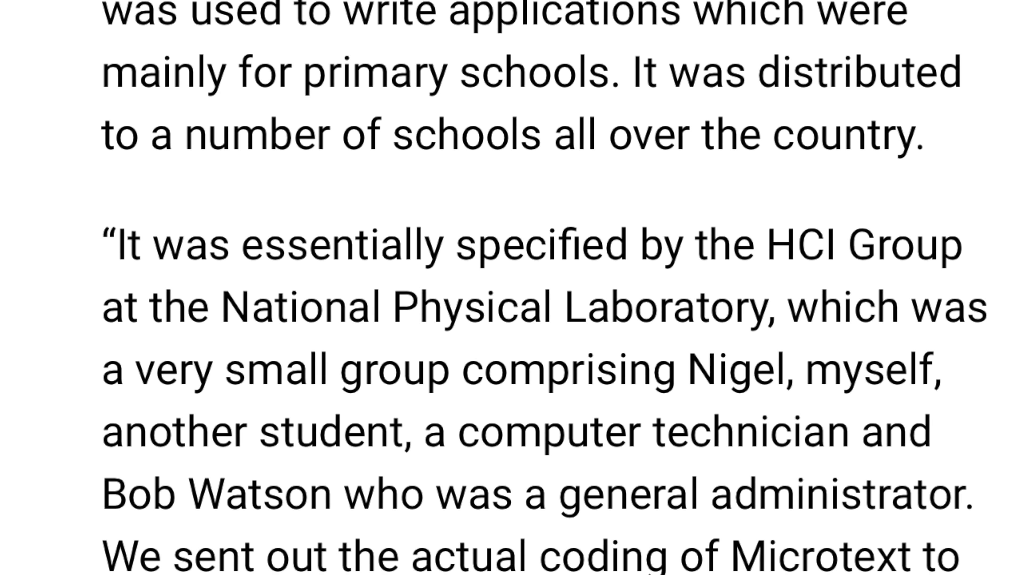